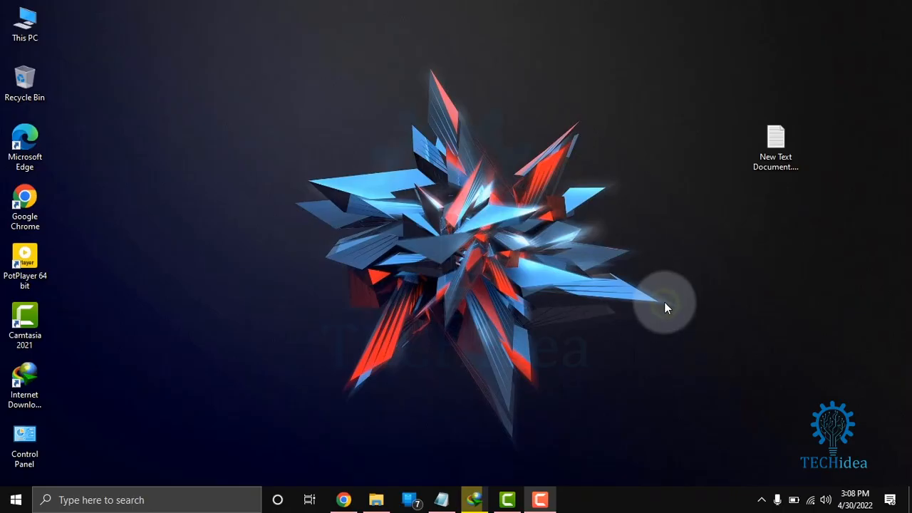
{"action": "mouse_move", "coordinate": [676, 292]}
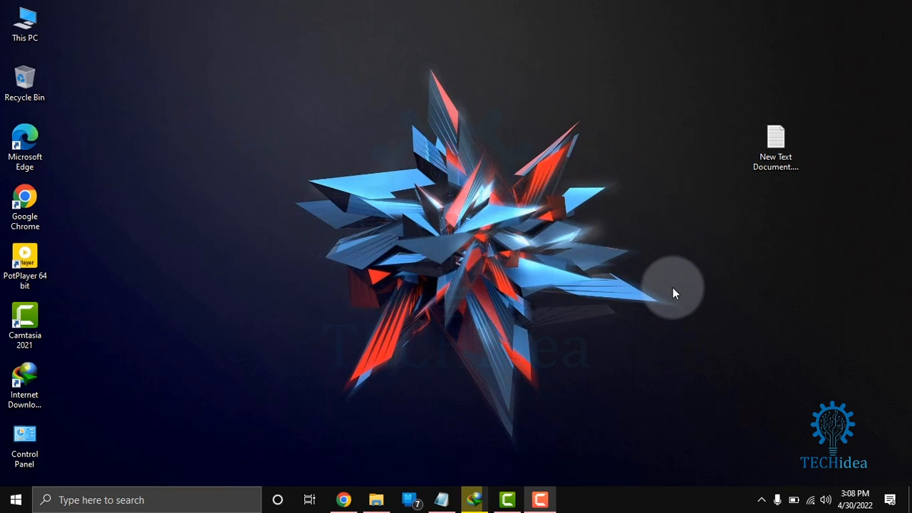